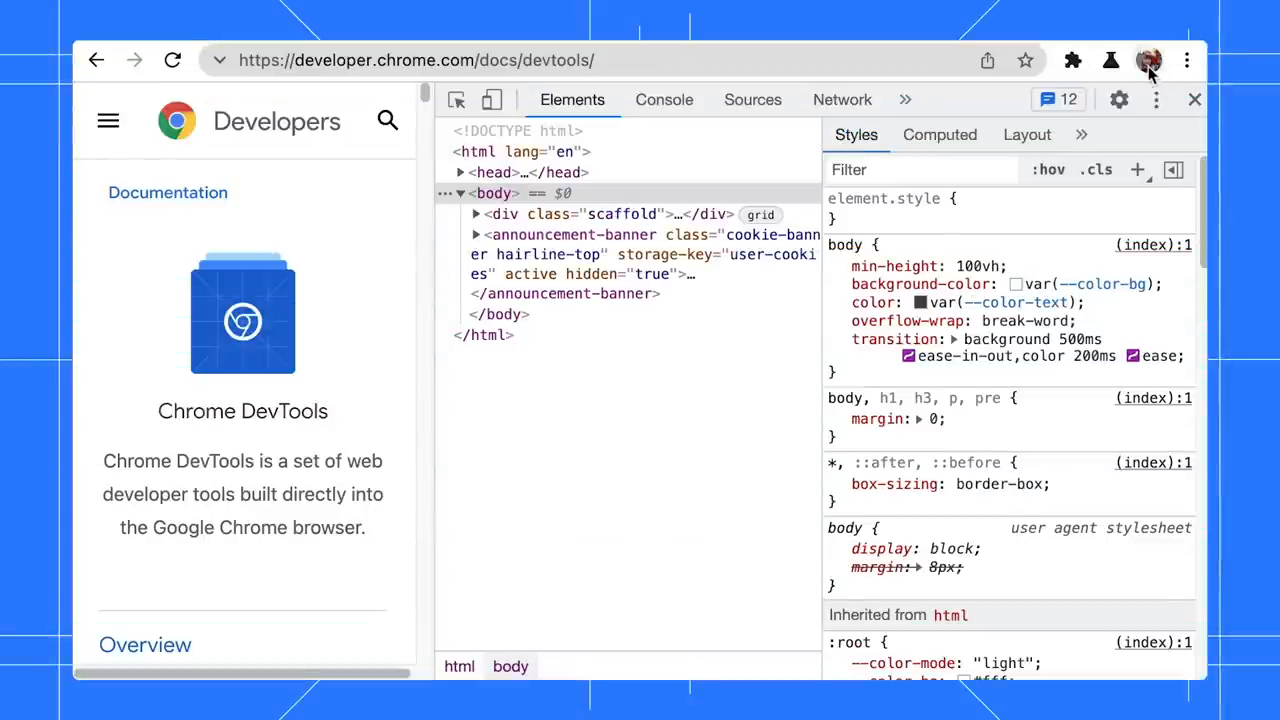
Step: Undock DevTools into a separate window via the Dock side menu
left_click(1155, 58)
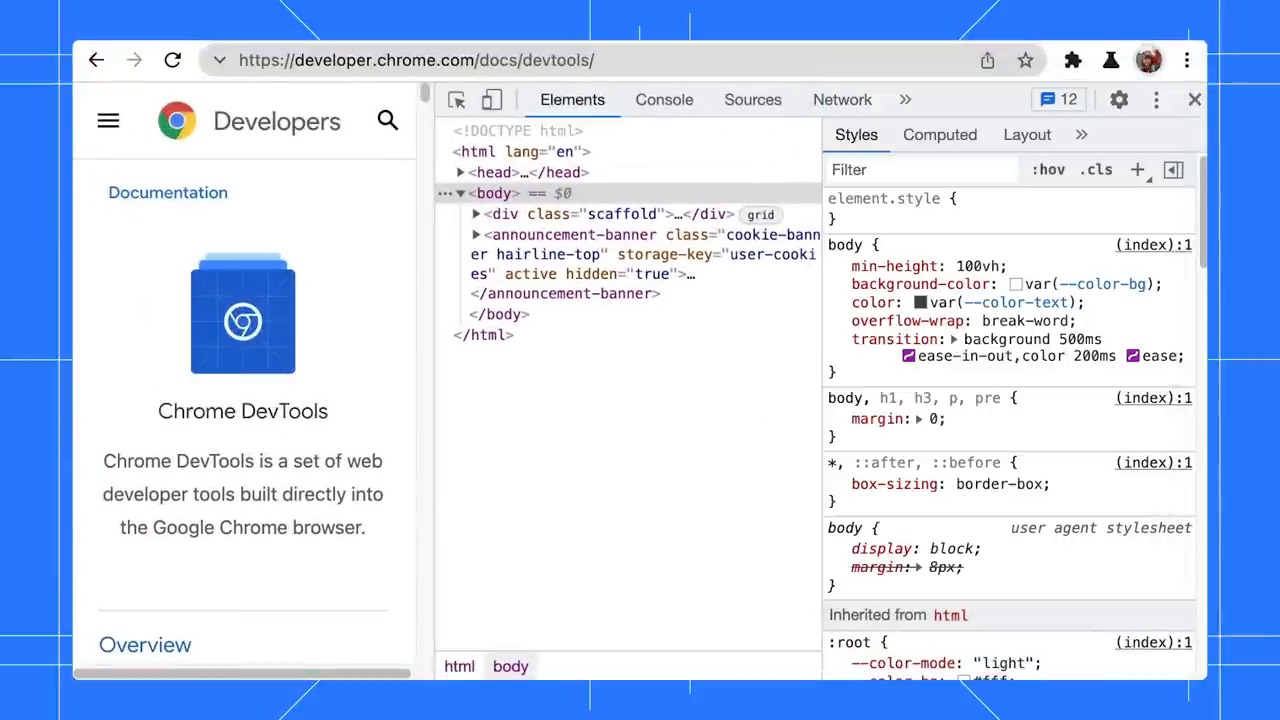
left_click(1127, 99)
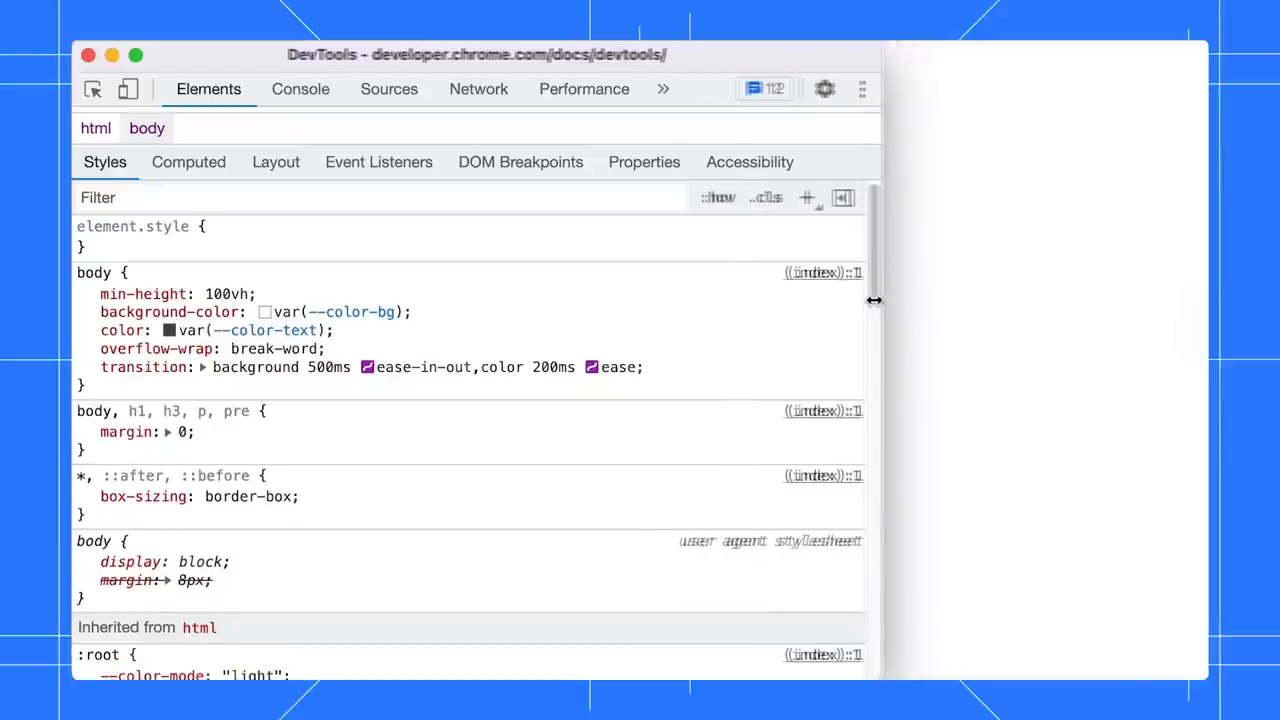
Step: Narrow the DevTools window and set Preferences › Panel layout to vertical
left_click_drag(873, 300, 685, 314)
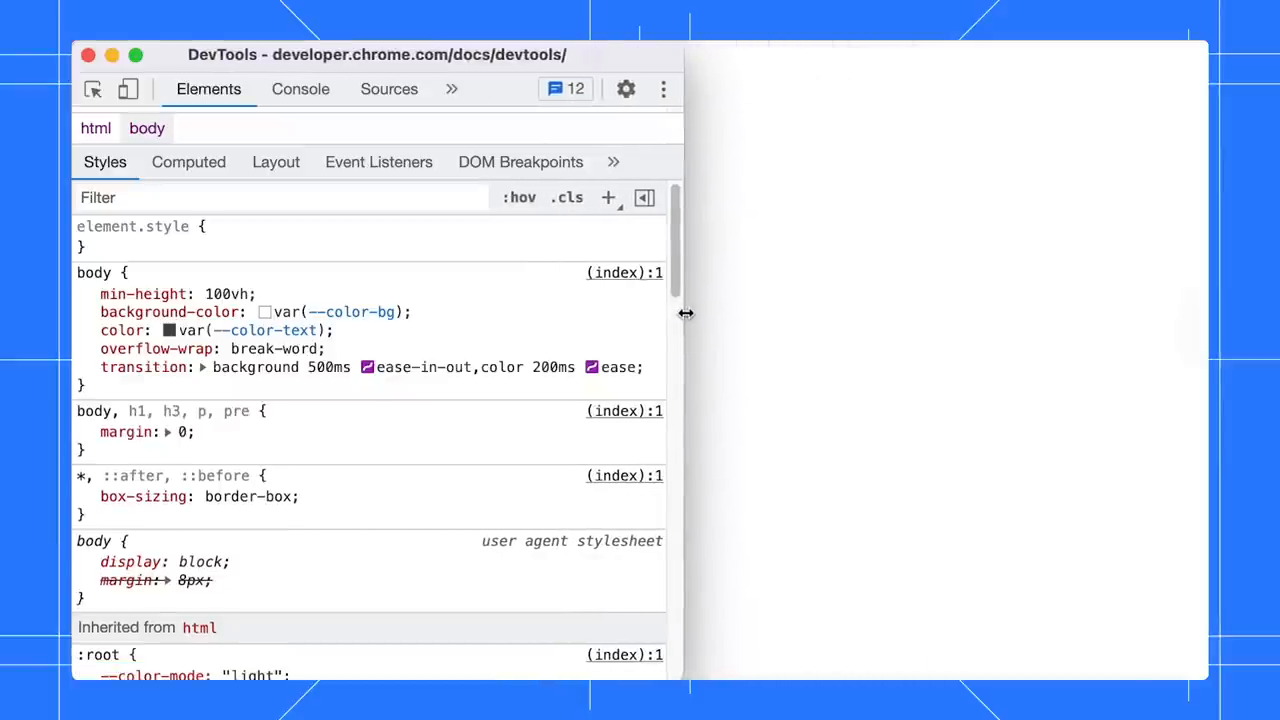
mouse_move(702, 300)
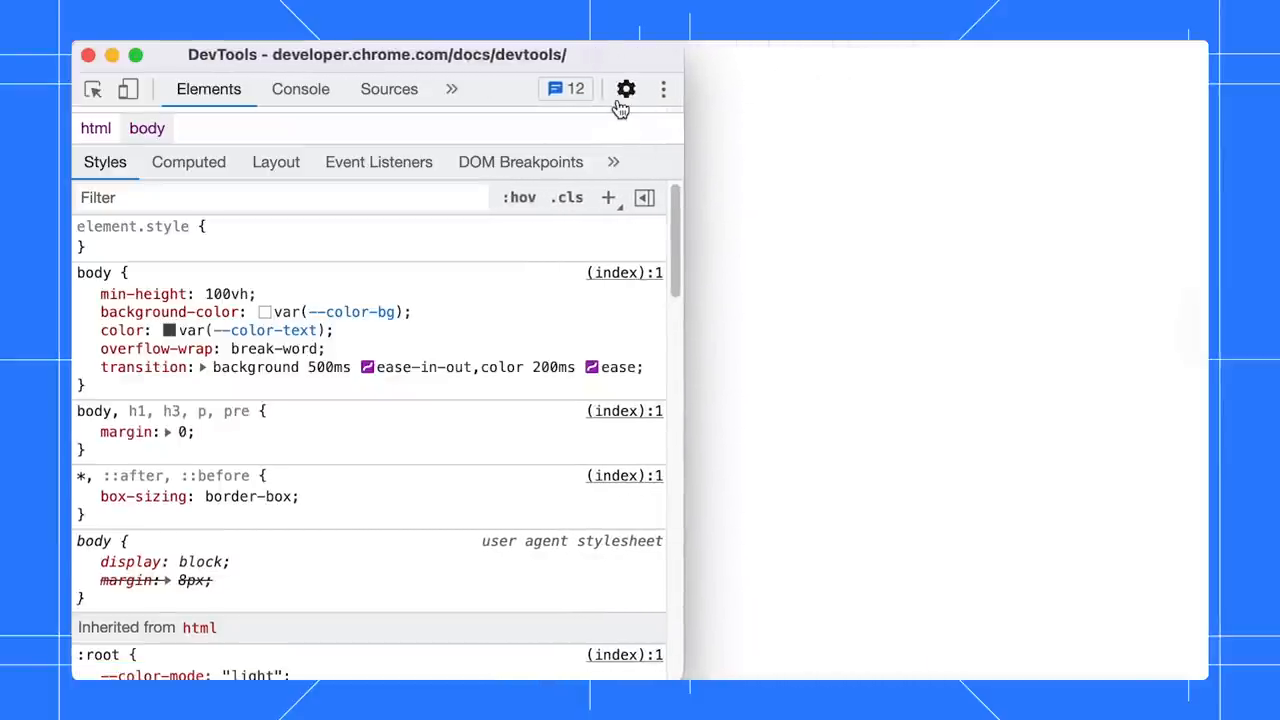
left_click(625, 89)
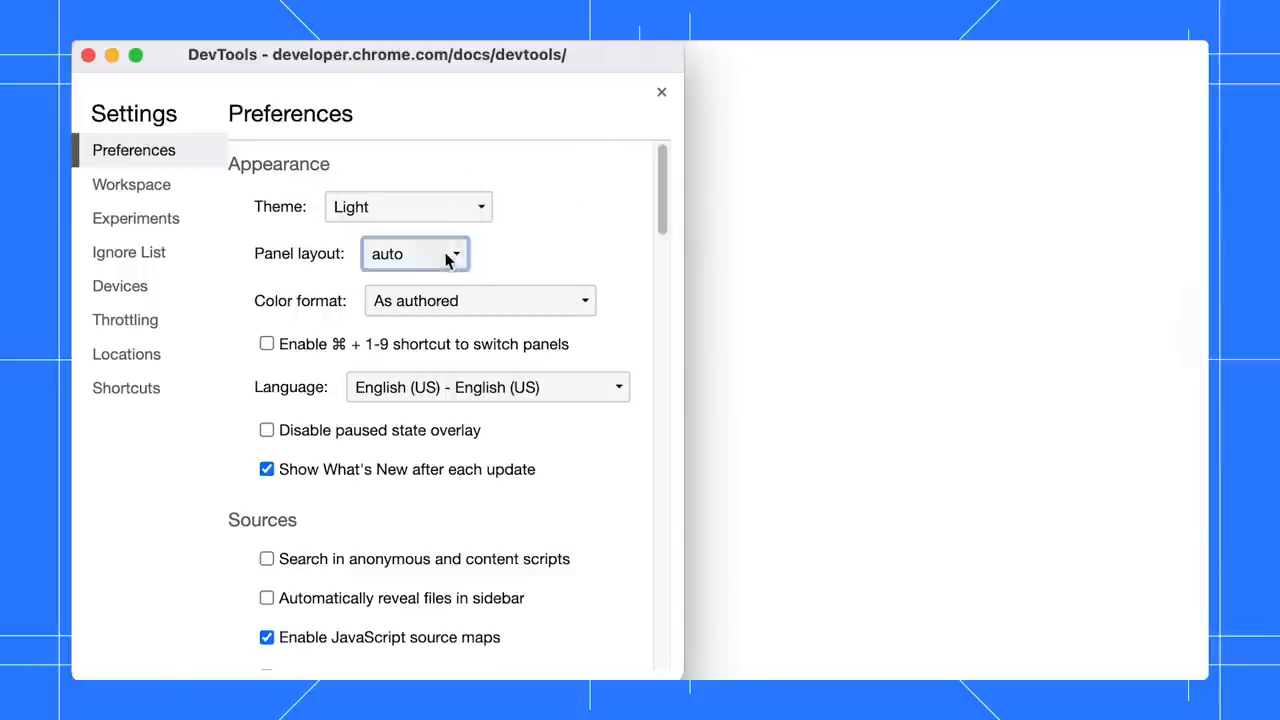
left_click(415, 253)
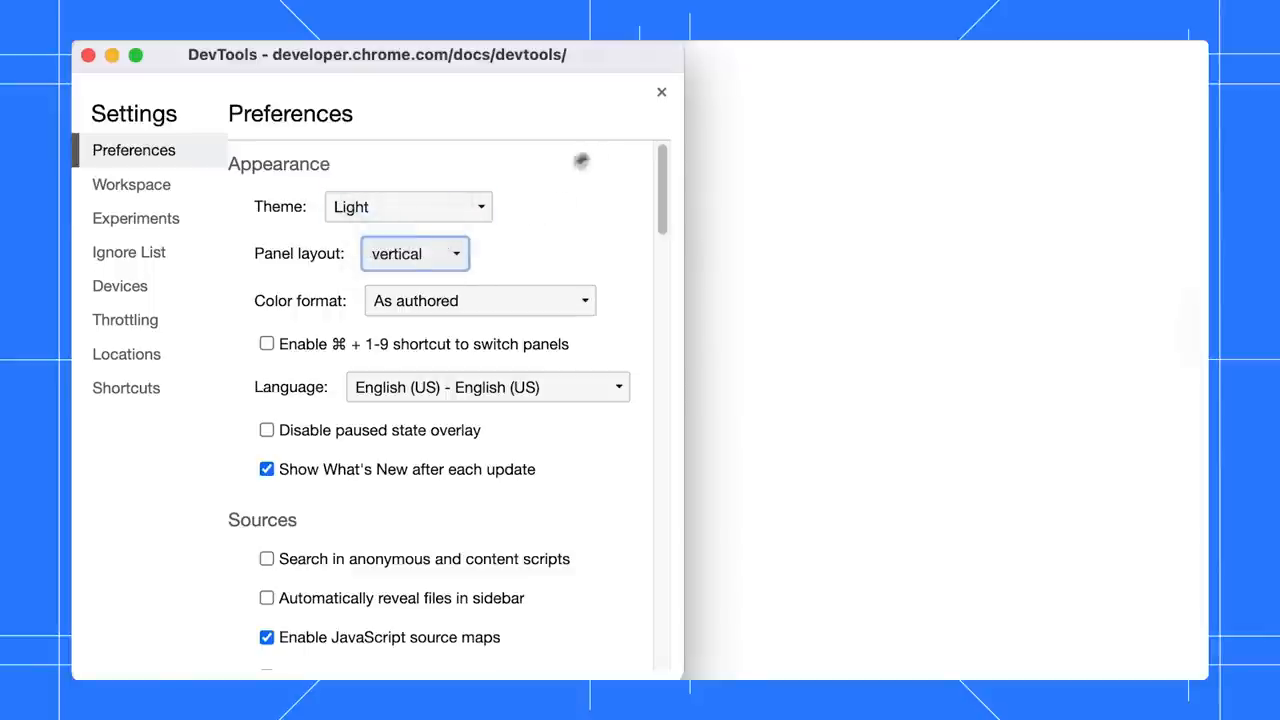
left_click(661, 92)
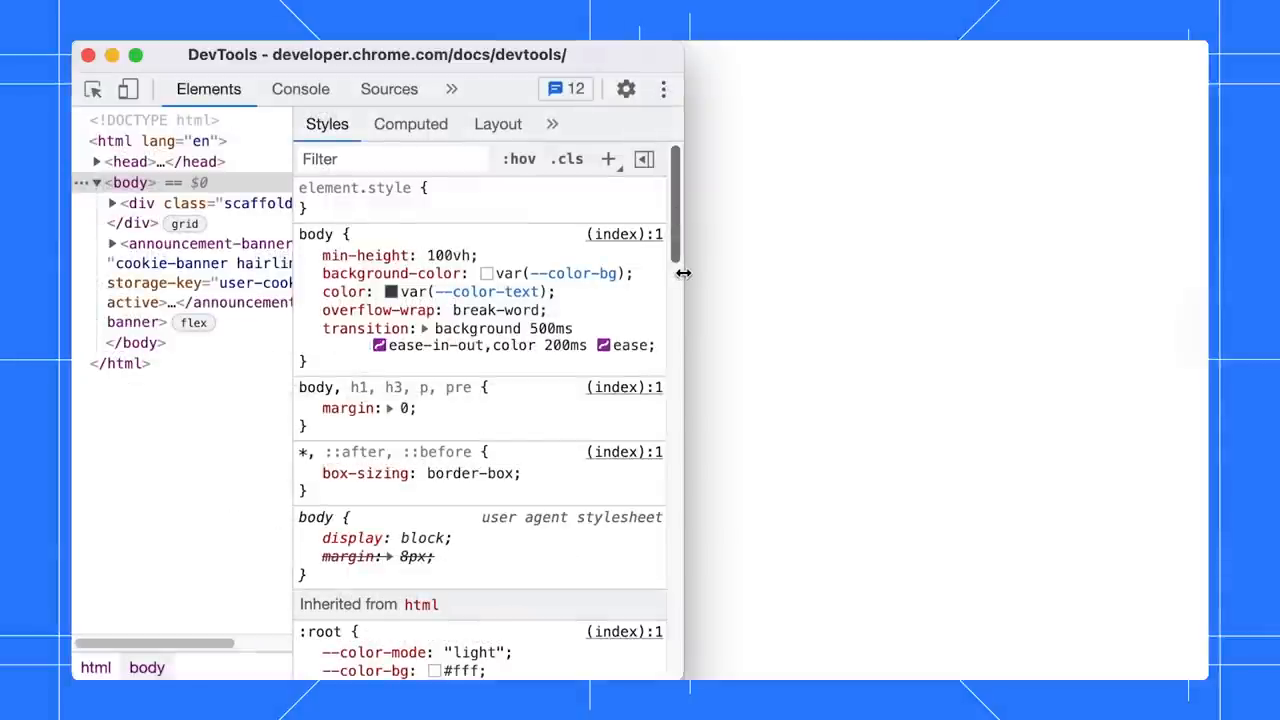